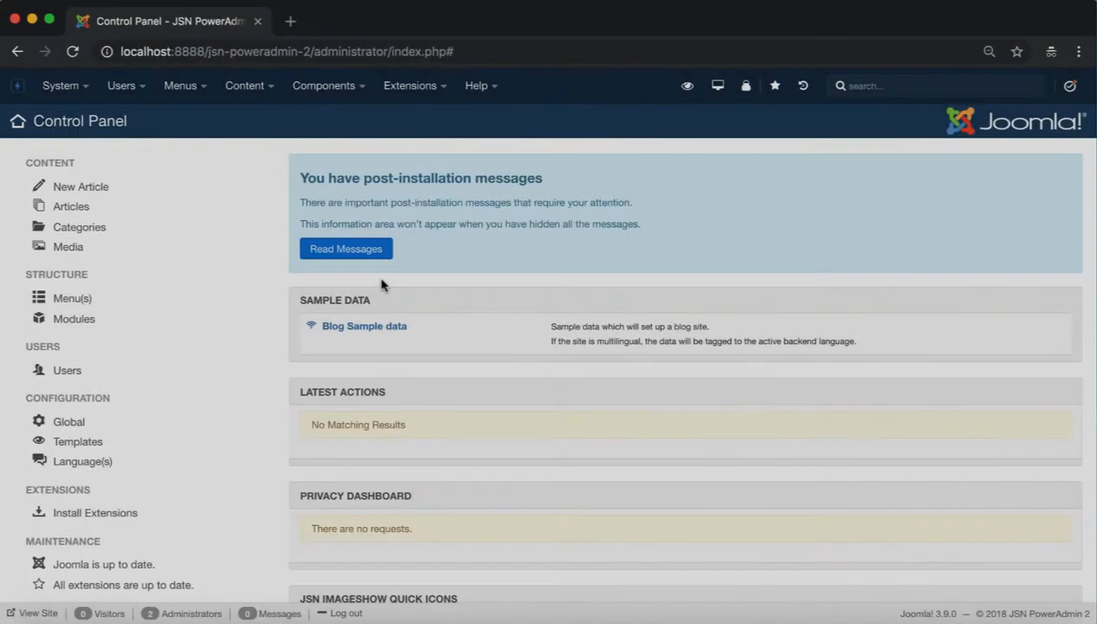
# Step: Open Template Styles, view the Admin styles (Hathor, Isis), then switch back to Site
pyautogui.click(410, 85)
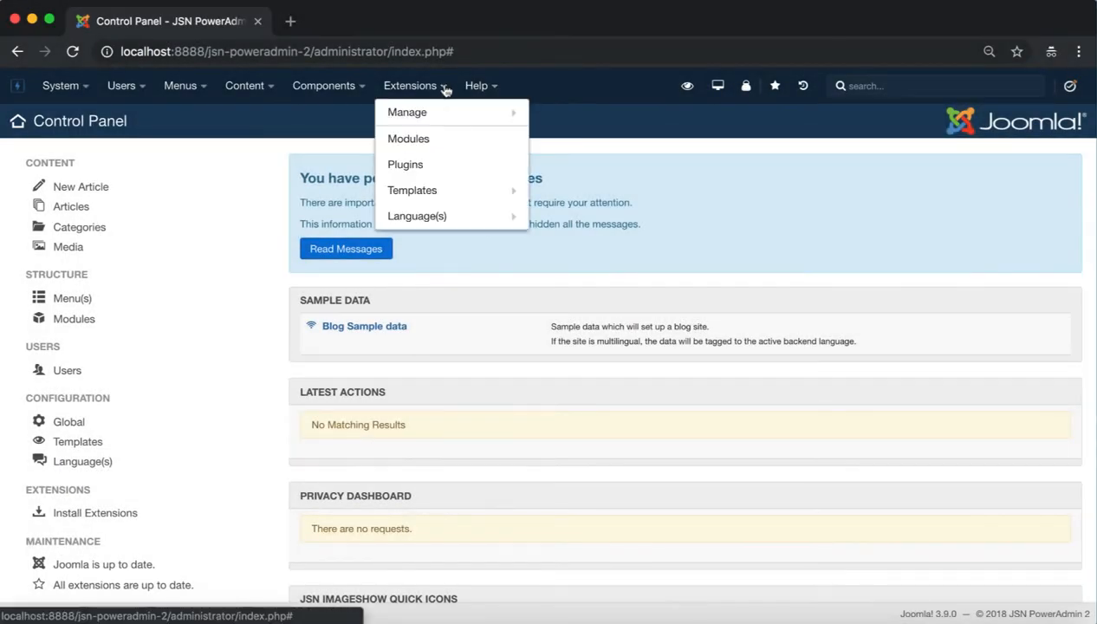
pyautogui.moveTo(412, 190)
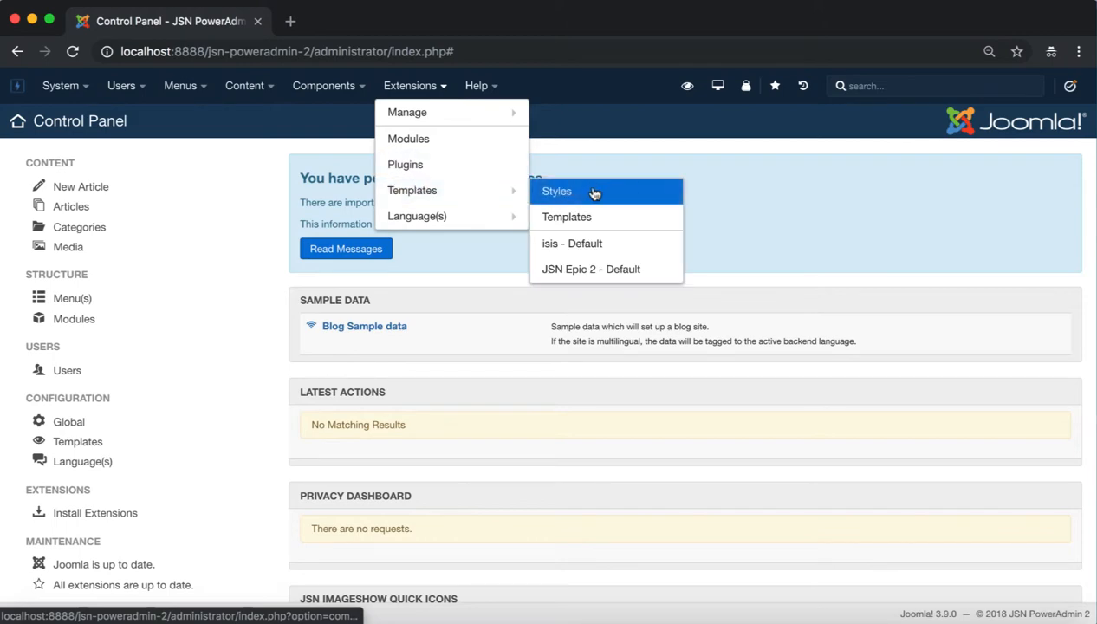
pyautogui.click(556, 191)
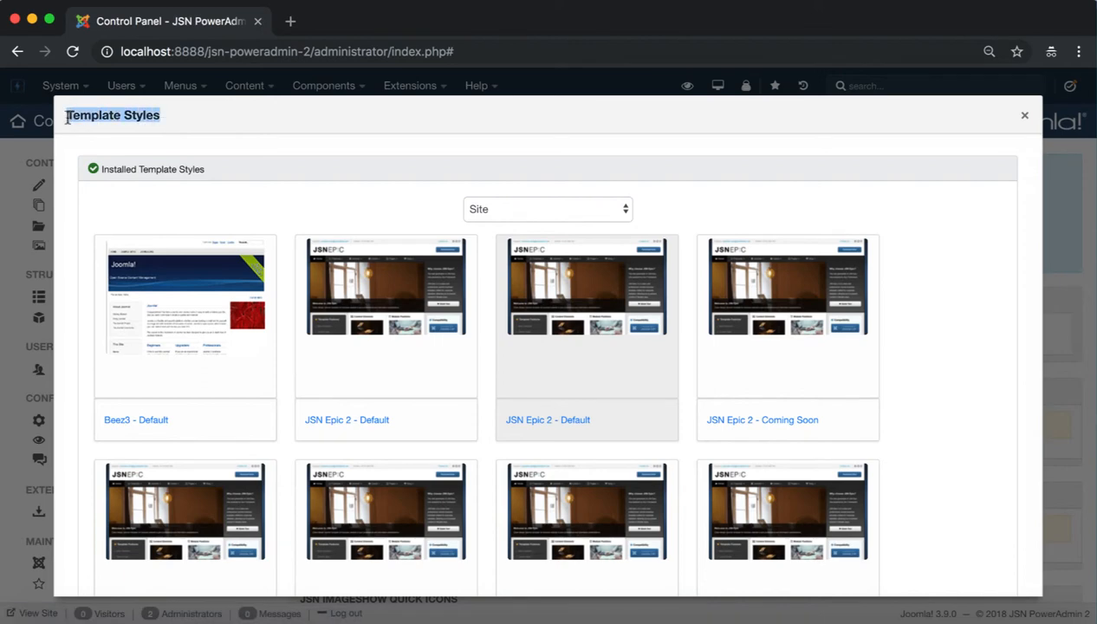
pyautogui.moveTo(243, 106)
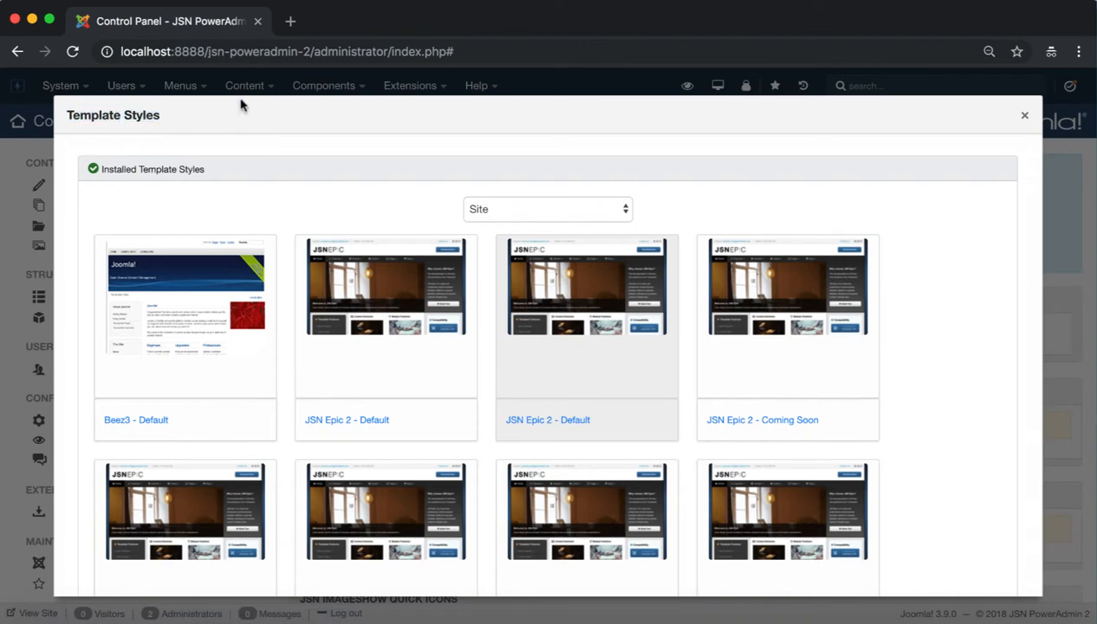
pyautogui.click(547, 208)
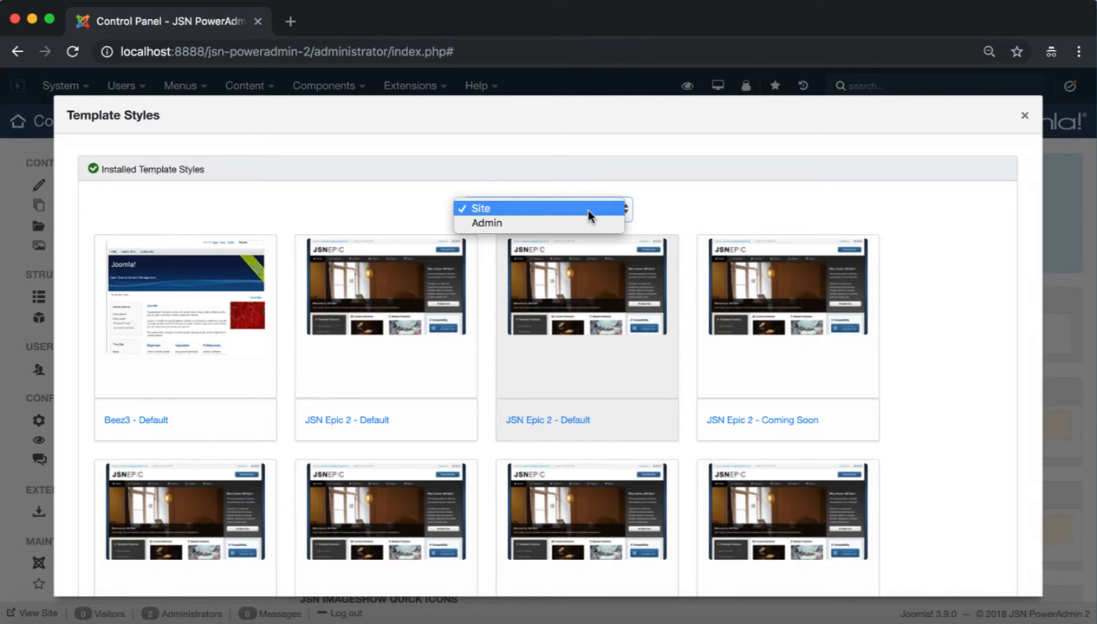
pyautogui.moveTo(486, 223)
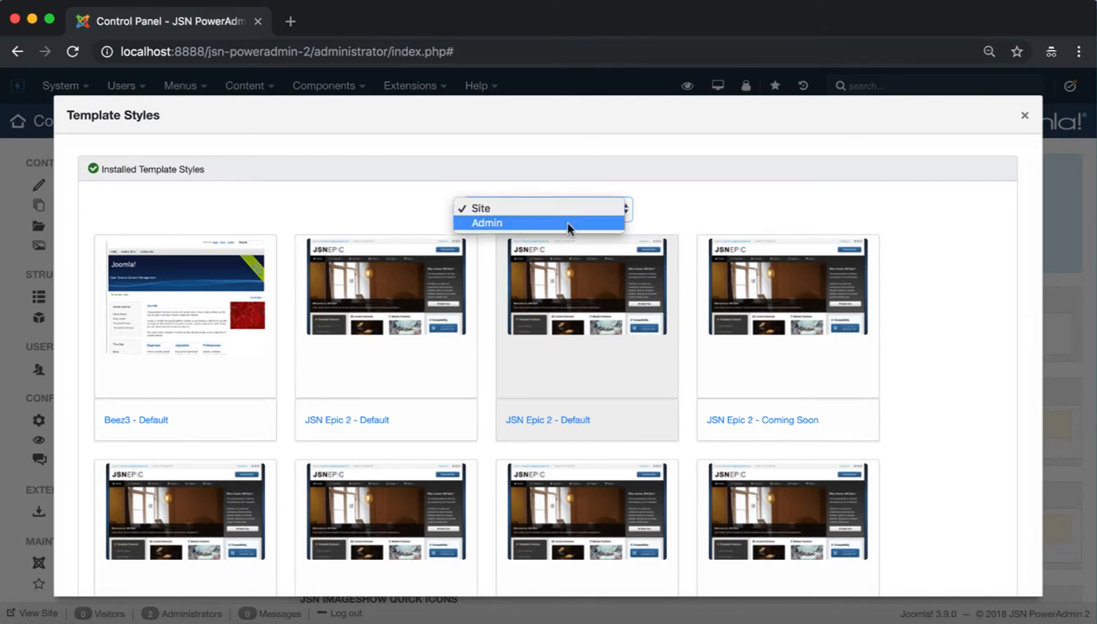
pyautogui.click(486, 222)
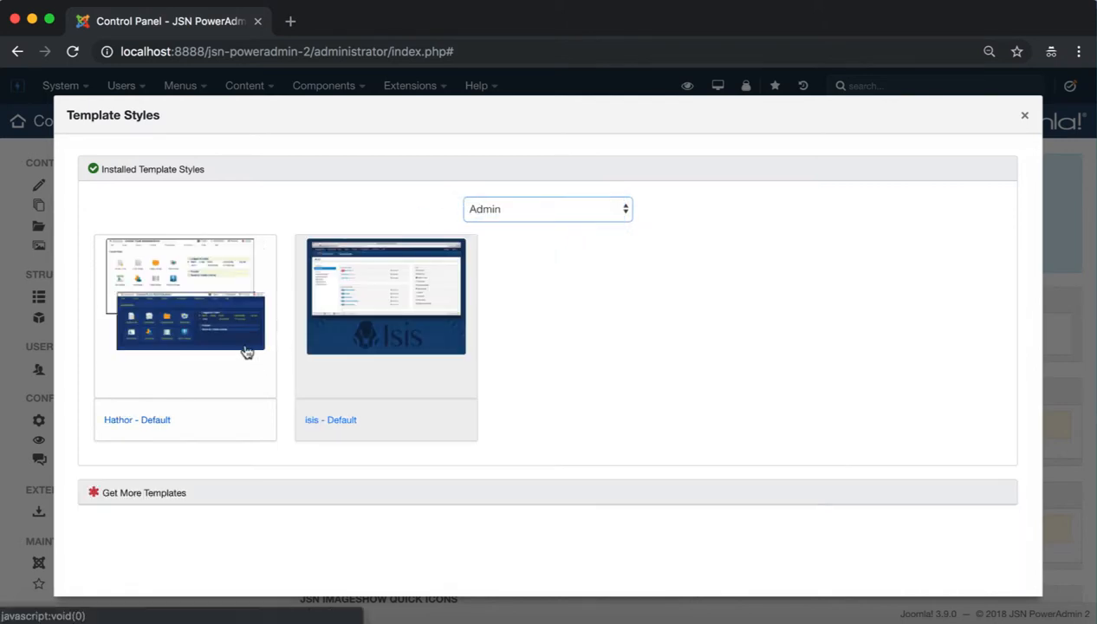
pyautogui.rightClick(246, 351)
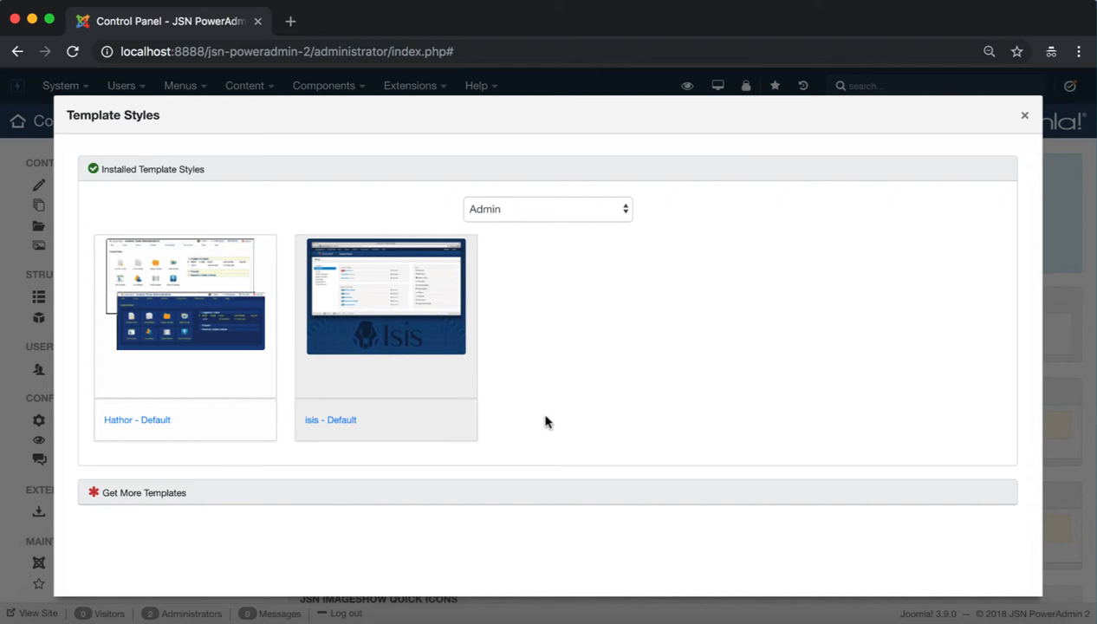
pyautogui.moveTo(537, 215)
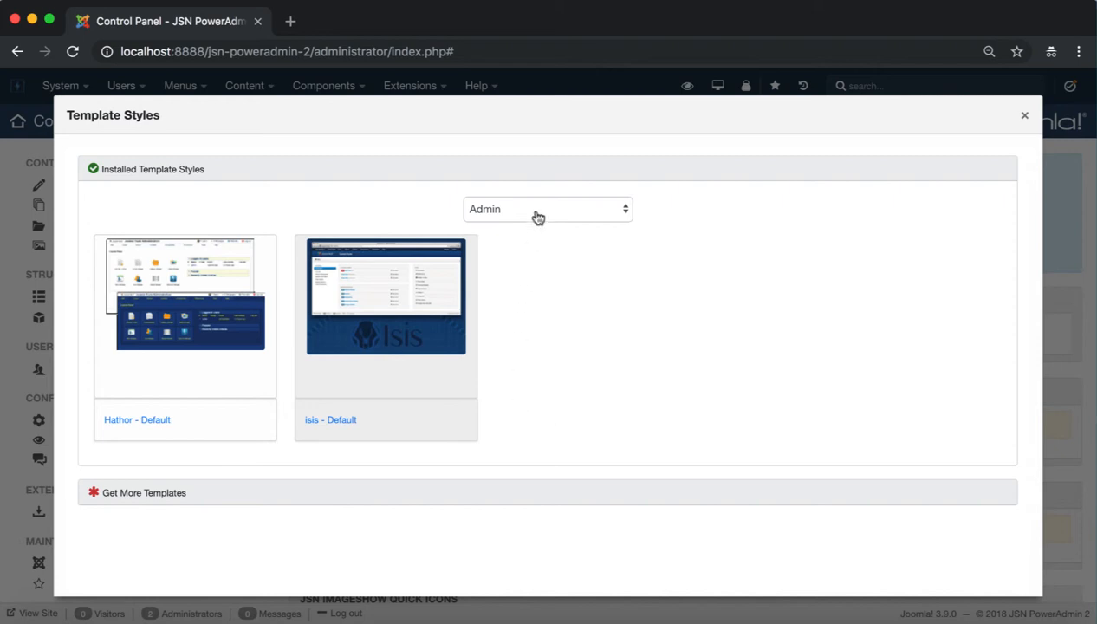
pyautogui.click(546, 208)
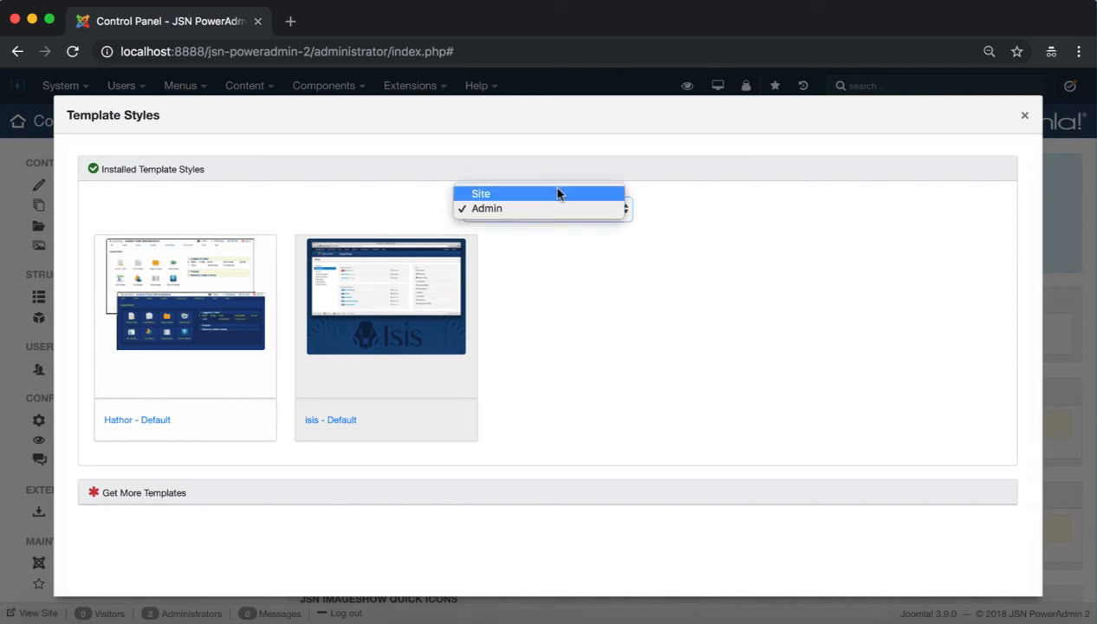
pyautogui.click(480, 193)
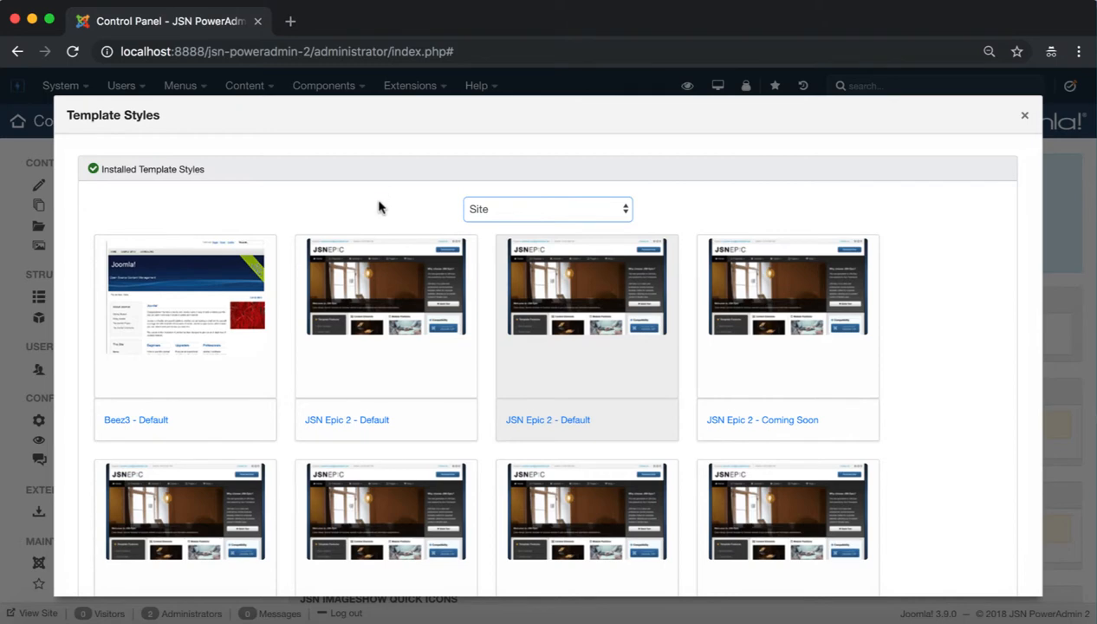
pyautogui.moveTo(699, 299)
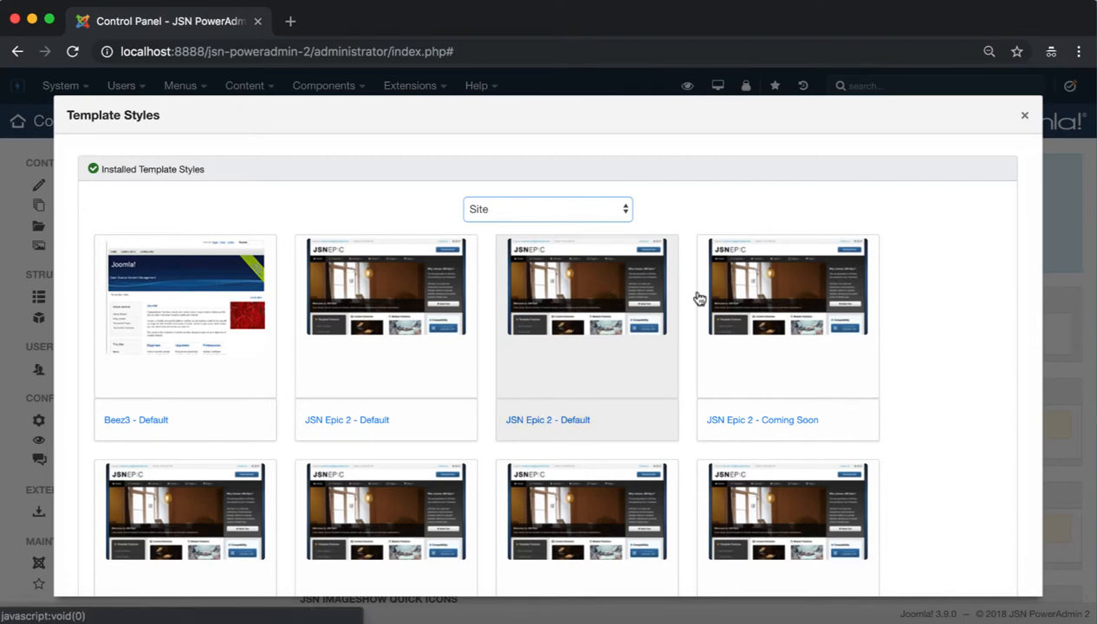
# Step: Edit the Beez3 - Default and JSN Epic 2 - Default styles, then view the front-end homepage
pyautogui.scroll(-3)
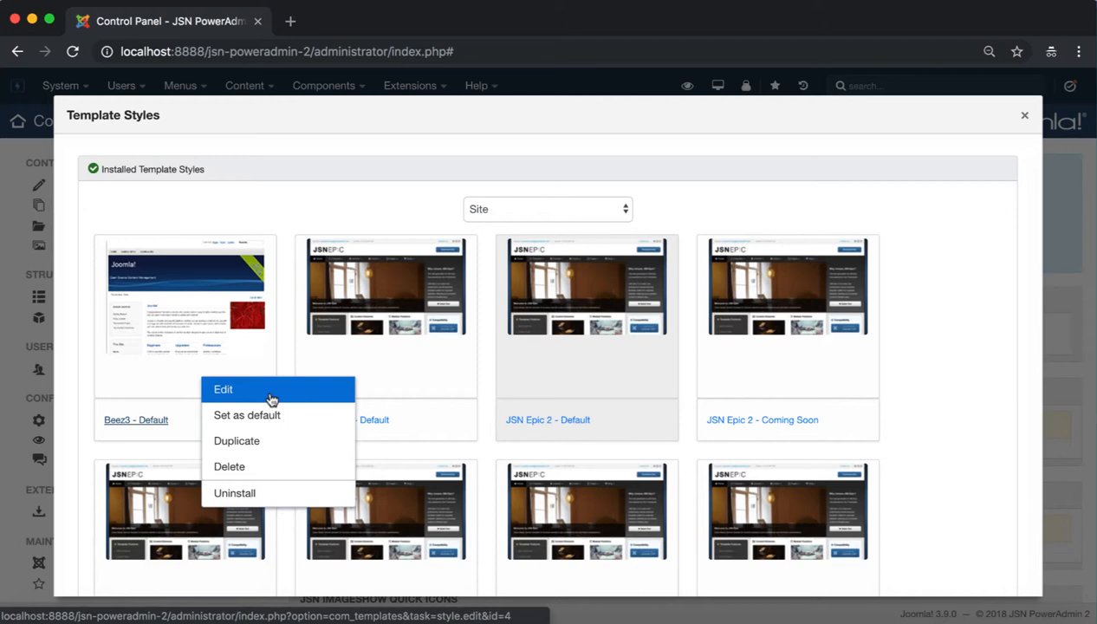
pyautogui.click(223, 389)
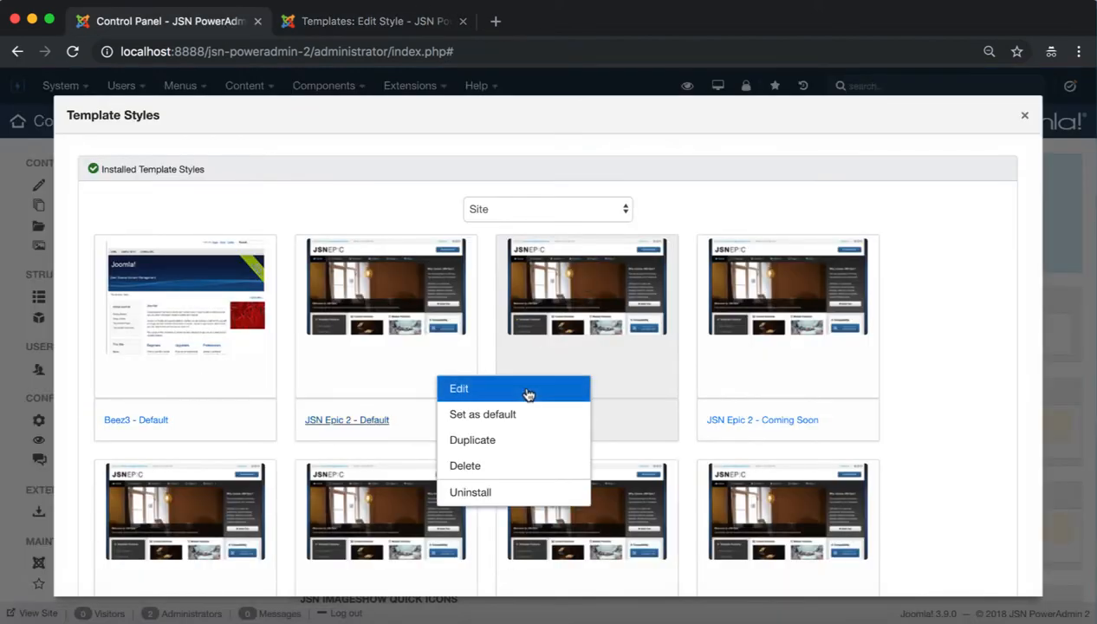
pyautogui.click(458, 387)
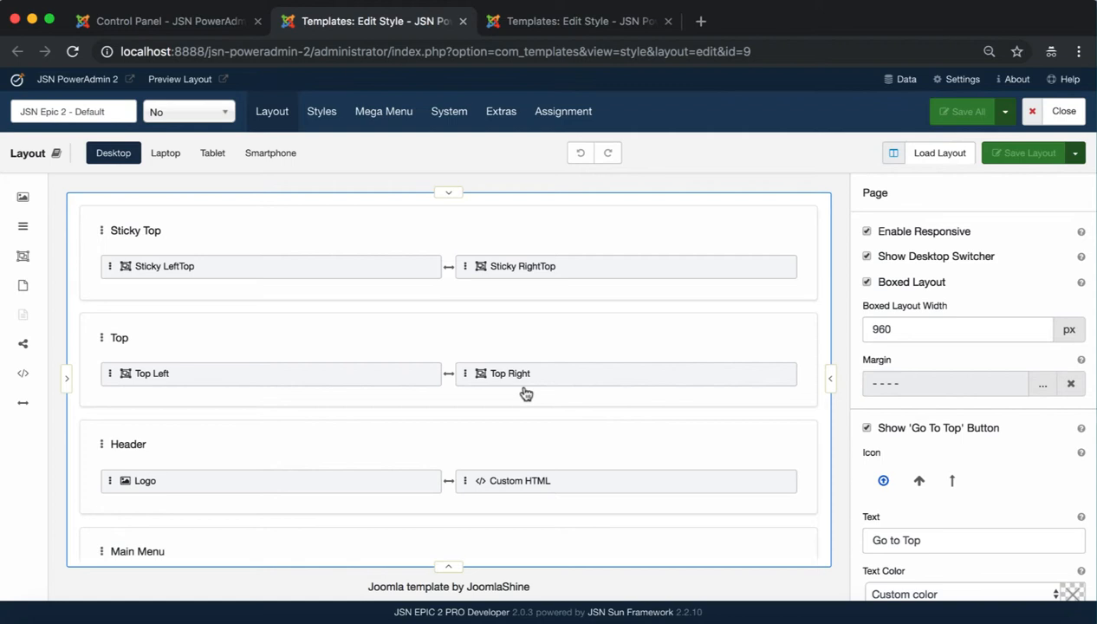
pyautogui.moveTo(376, 281)
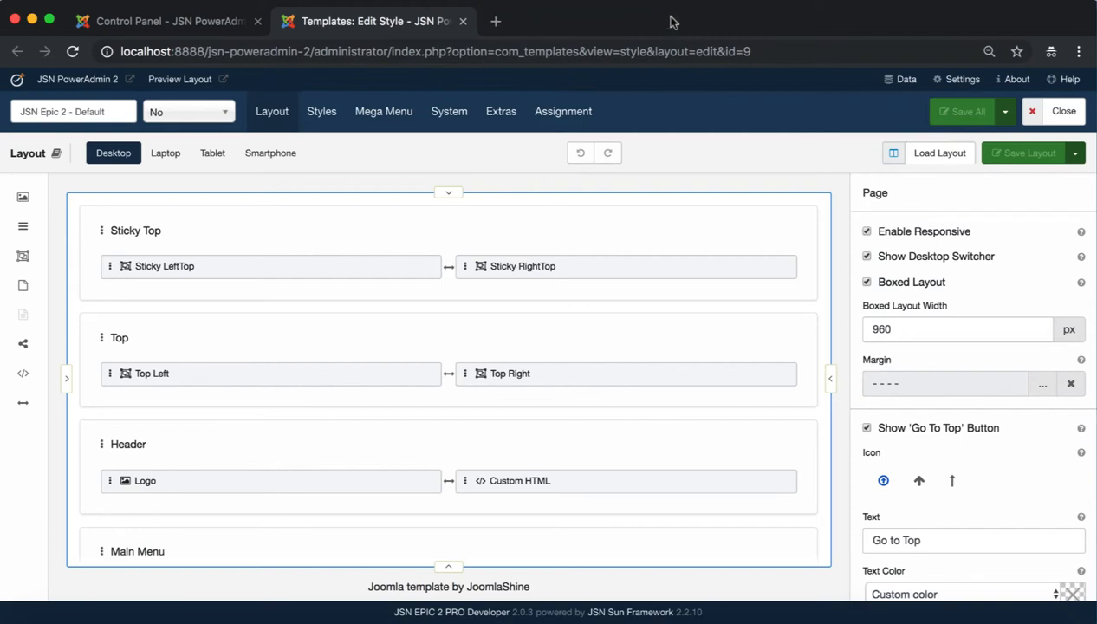
pyautogui.click(180, 79)
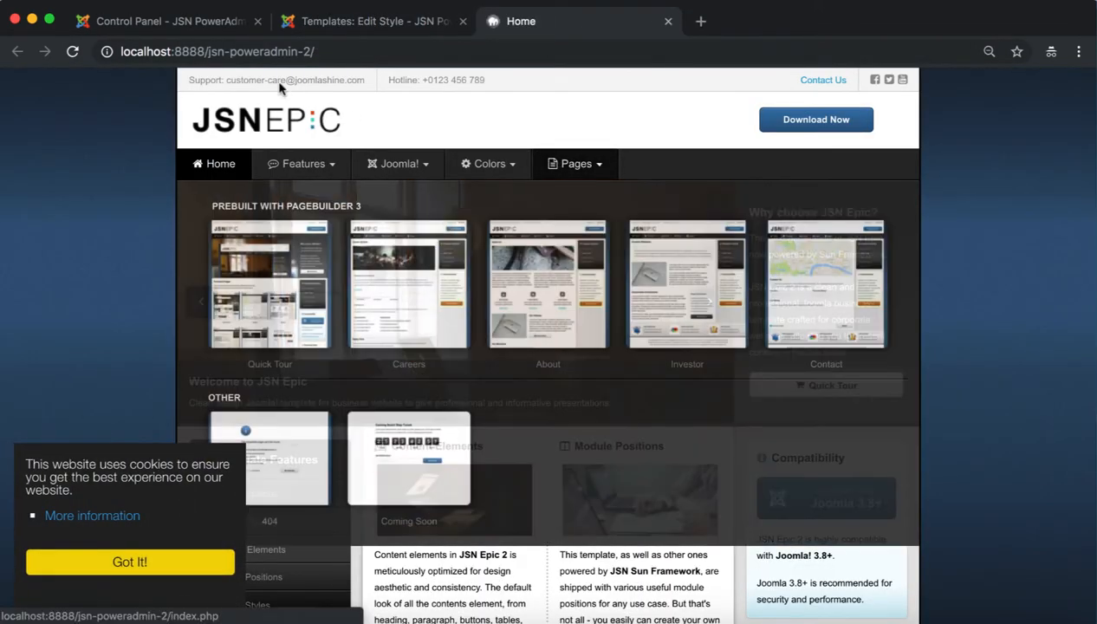
# Step: Set JSN Epic 2 - Green as the default site style and reload the homepage
pyautogui.click(165, 20)
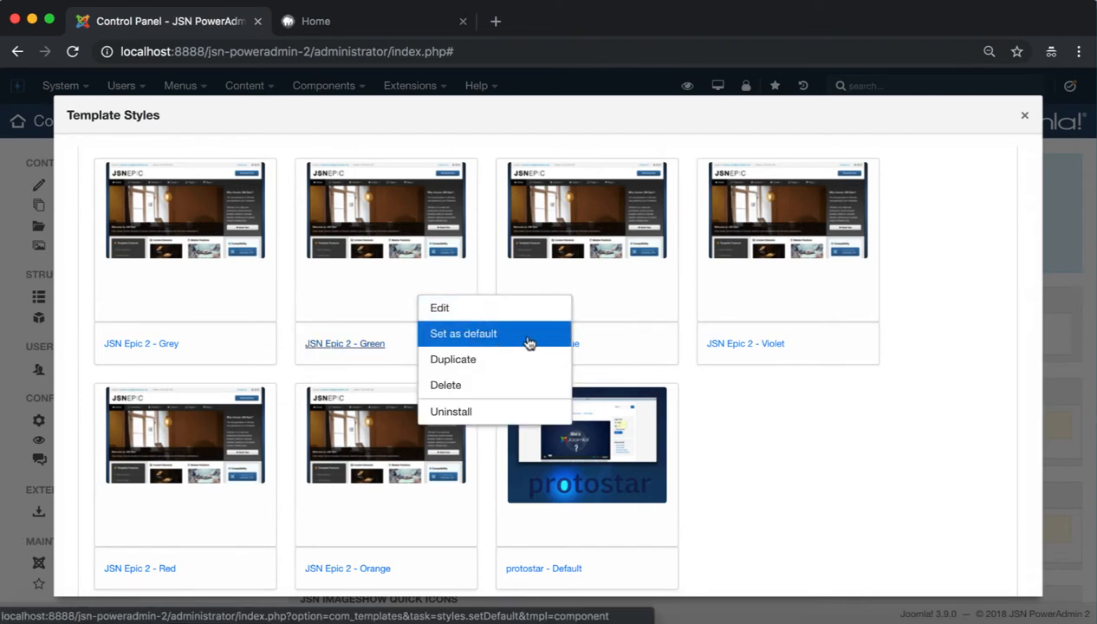
pyautogui.click(463, 334)
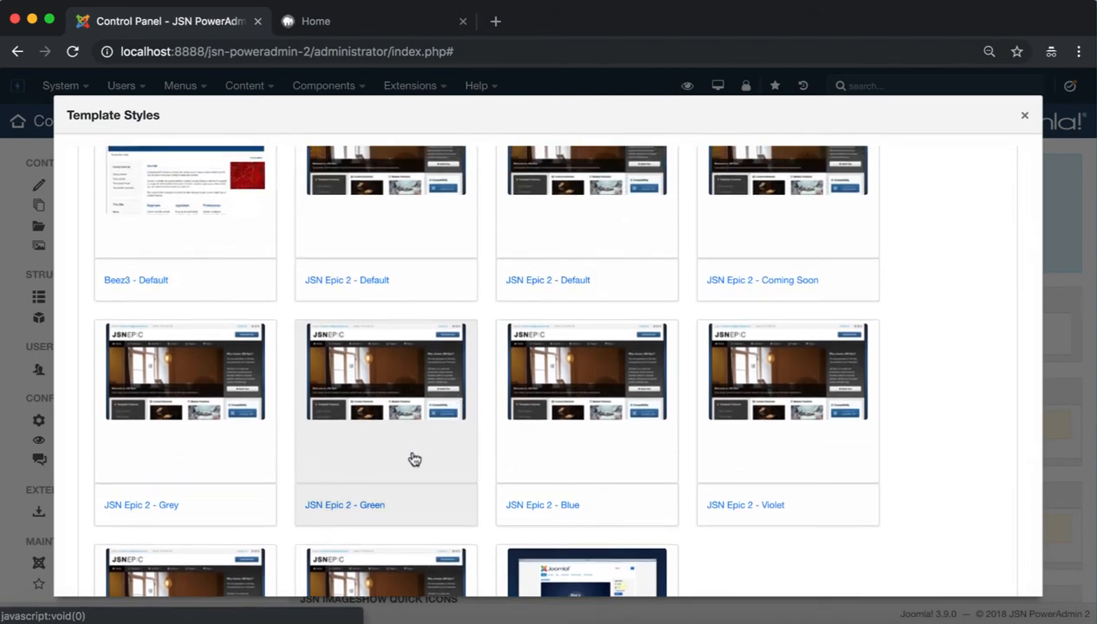
pyautogui.click(315, 21)
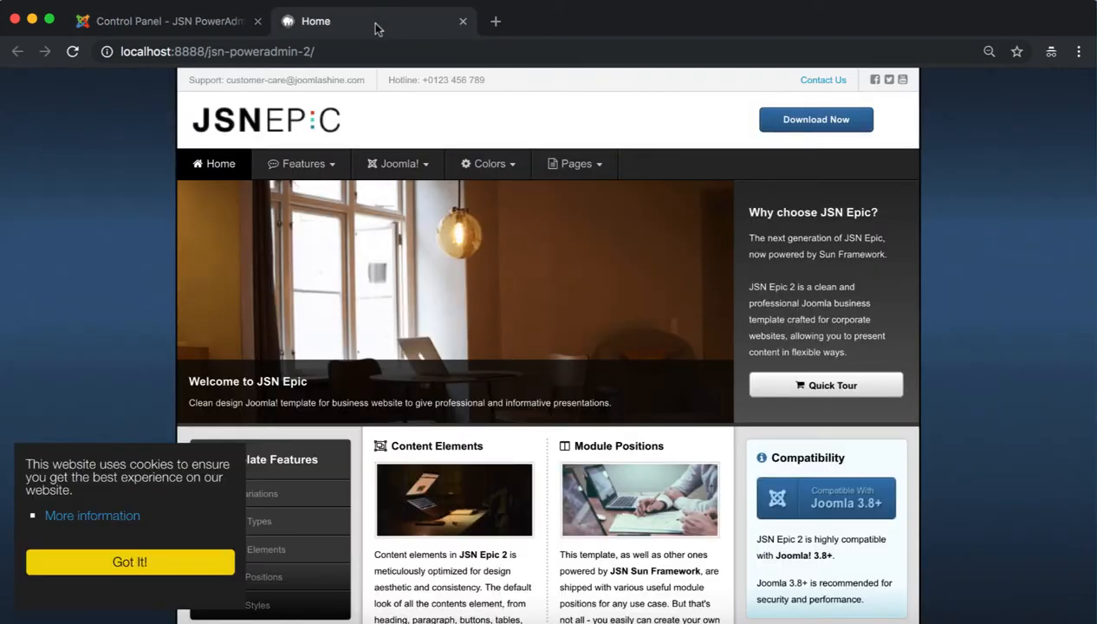
pyautogui.click(73, 51)
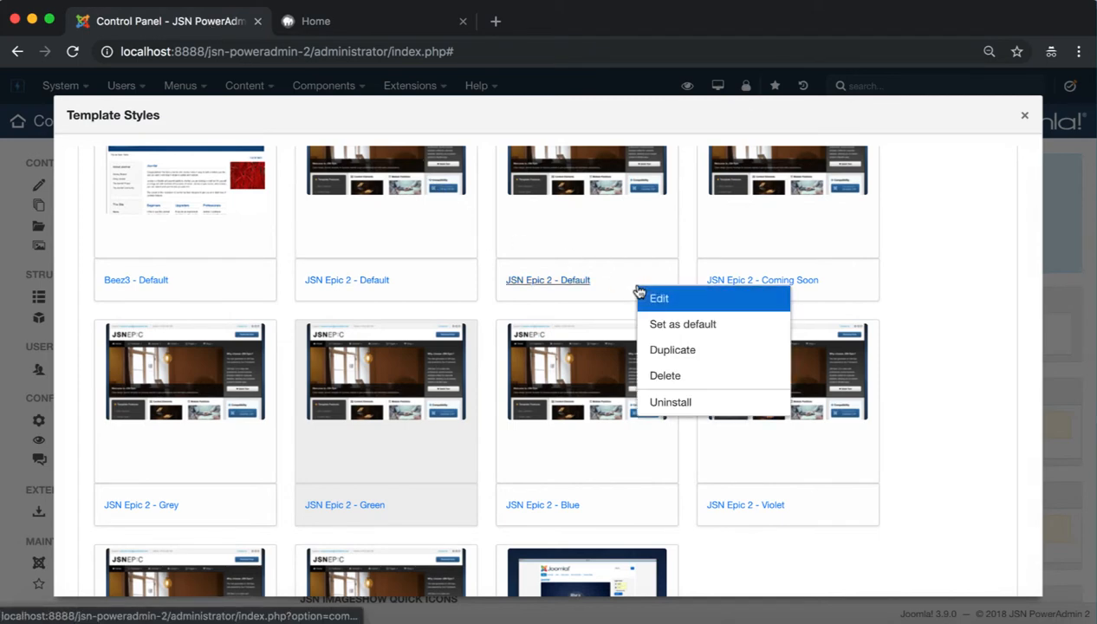
pyautogui.moveTo(672, 349)
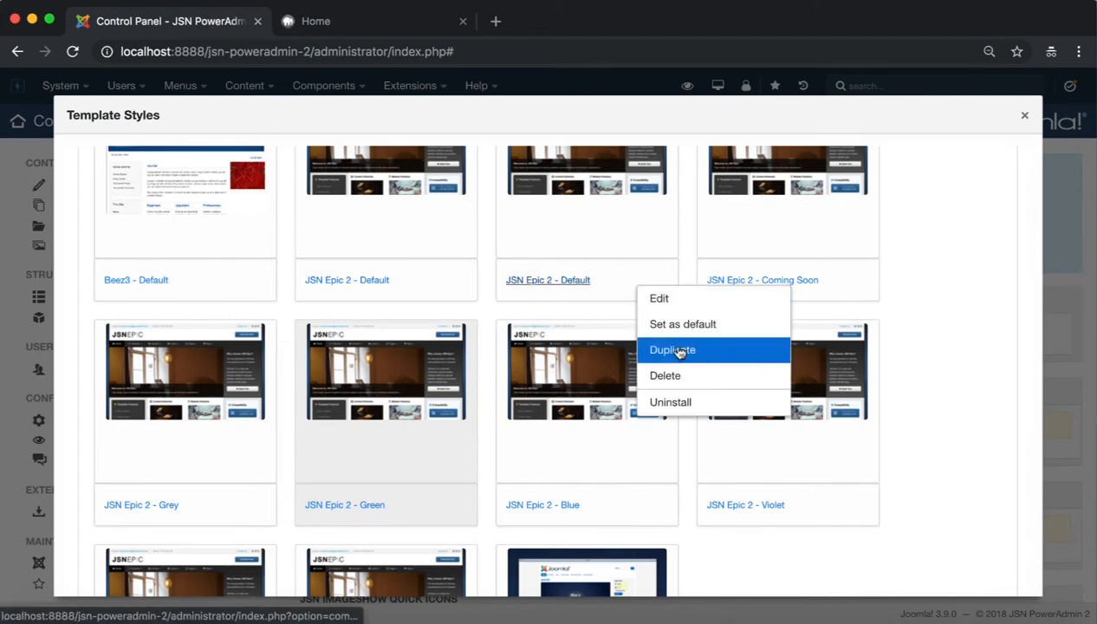
# Step: Duplicate JSN Epic 2 - Default to create the 'JSN Epic 2 - Default (2)' copy
pyautogui.click(673, 349)
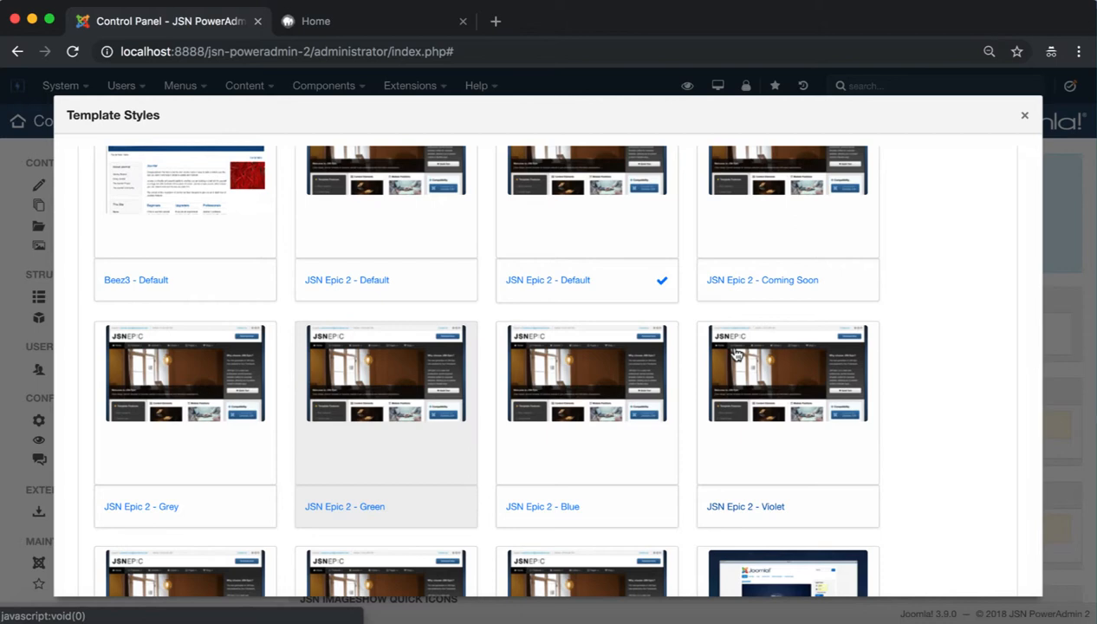
pyautogui.scroll(-3)
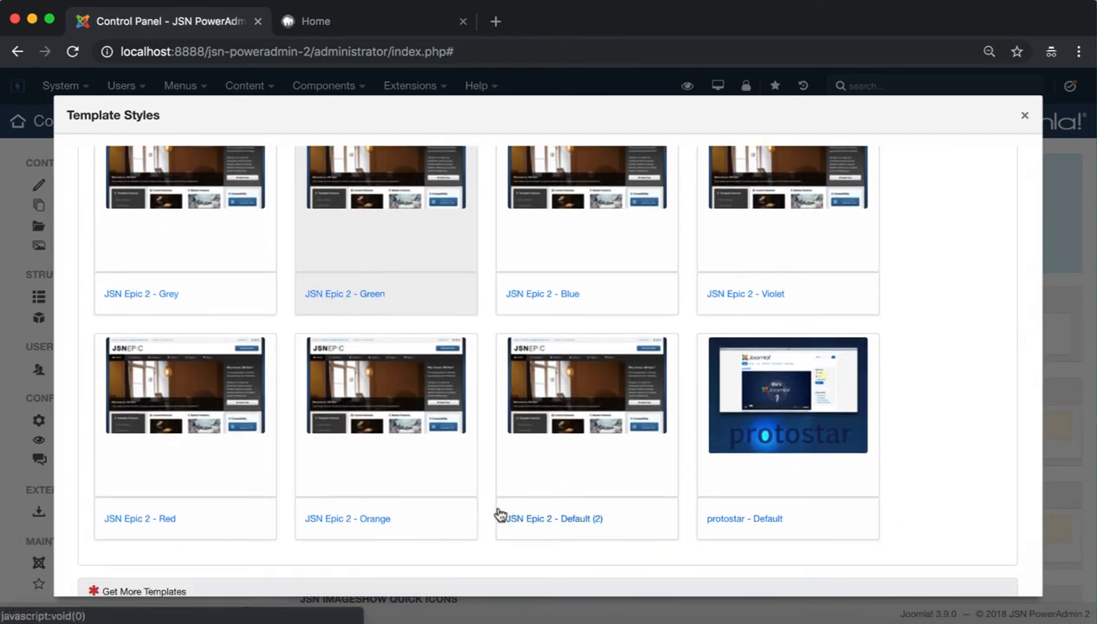
pyautogui.moveTo(603, 526)
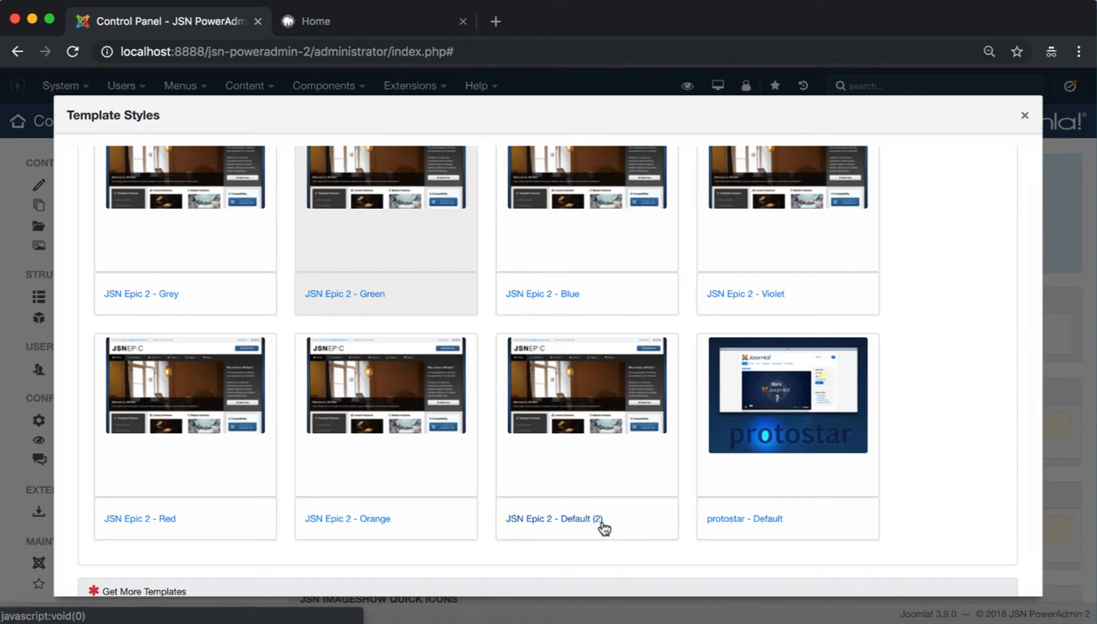
pyautogui.moveTo(568, 468)
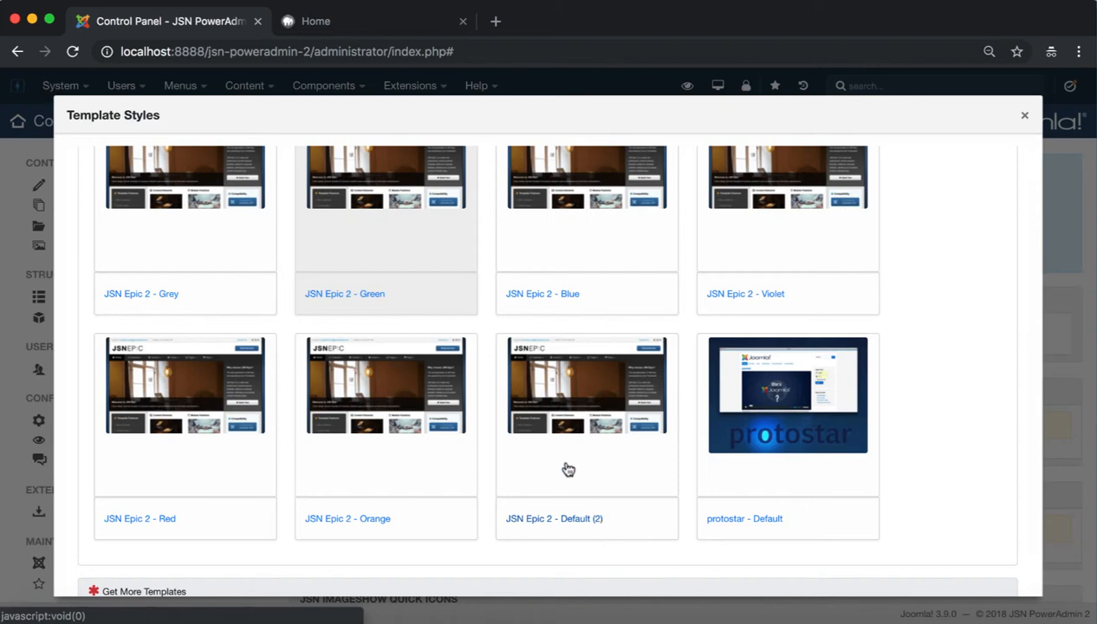
# Step: Delete the Default (2) style, then cancel uninstalling the JSN Epic 2 template
pyautogui.rightClick(568, 469)
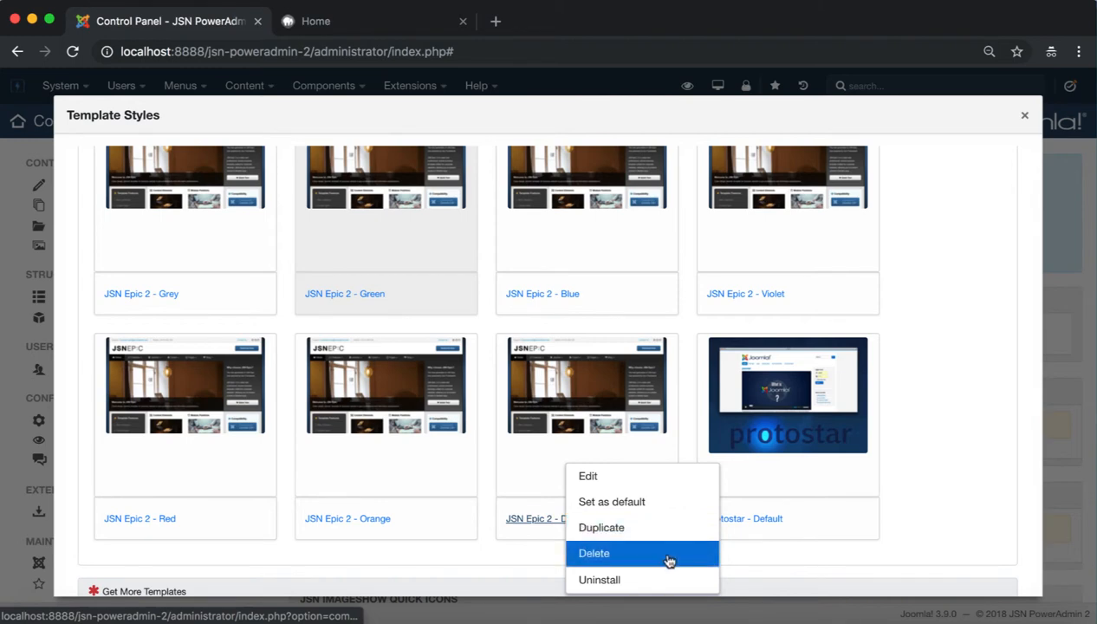
pyautogui.click(593, 552)
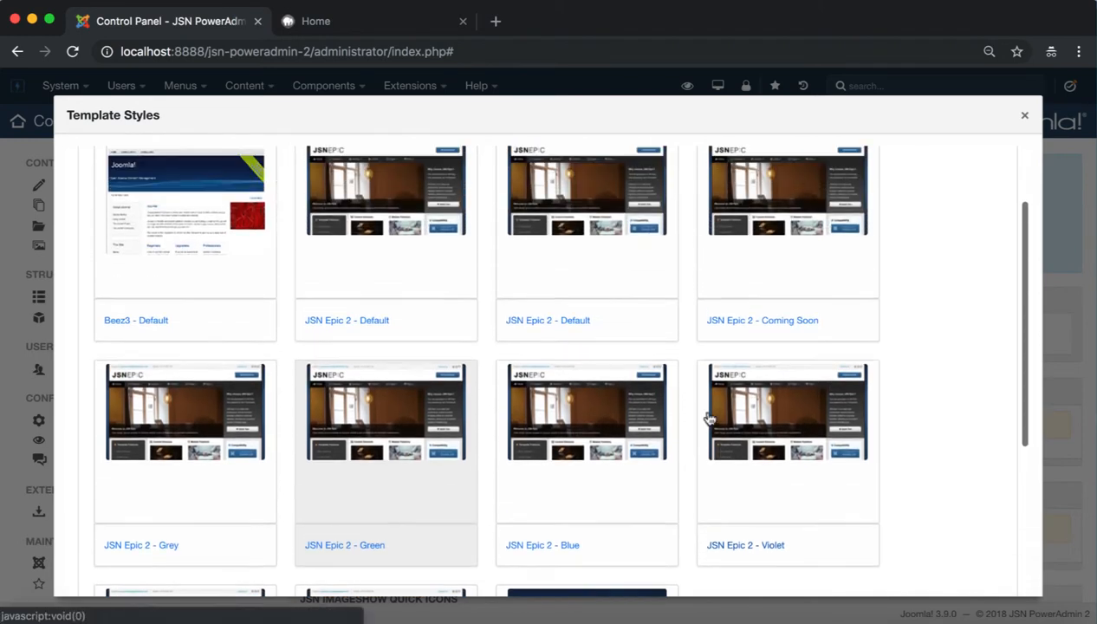
pyautogui.scroll(-3)
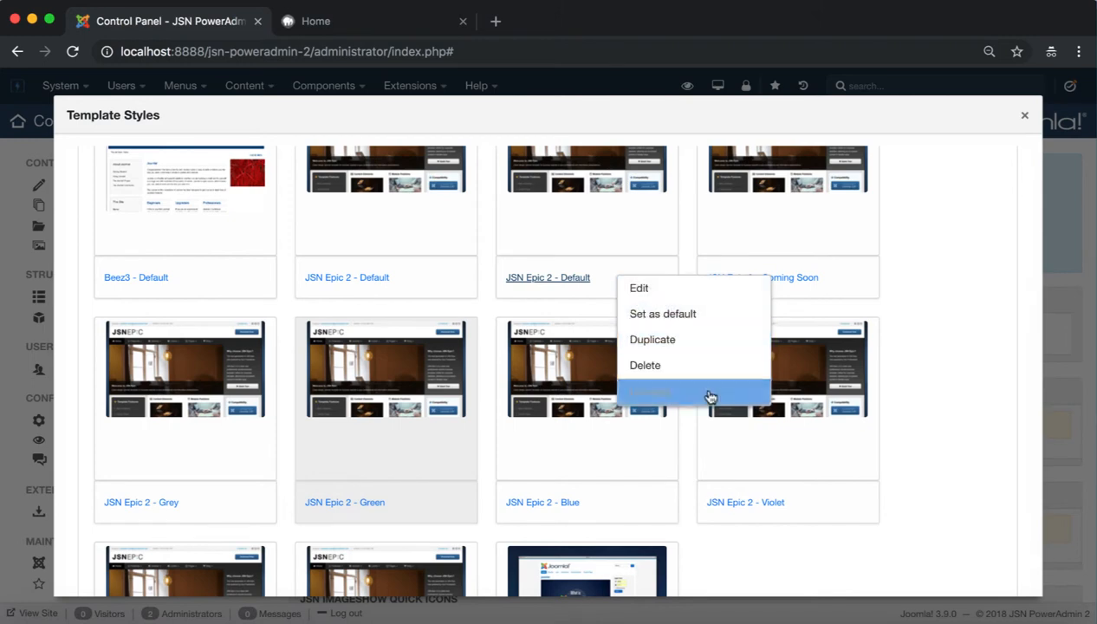
pyautogui.moveTo(689, 399)
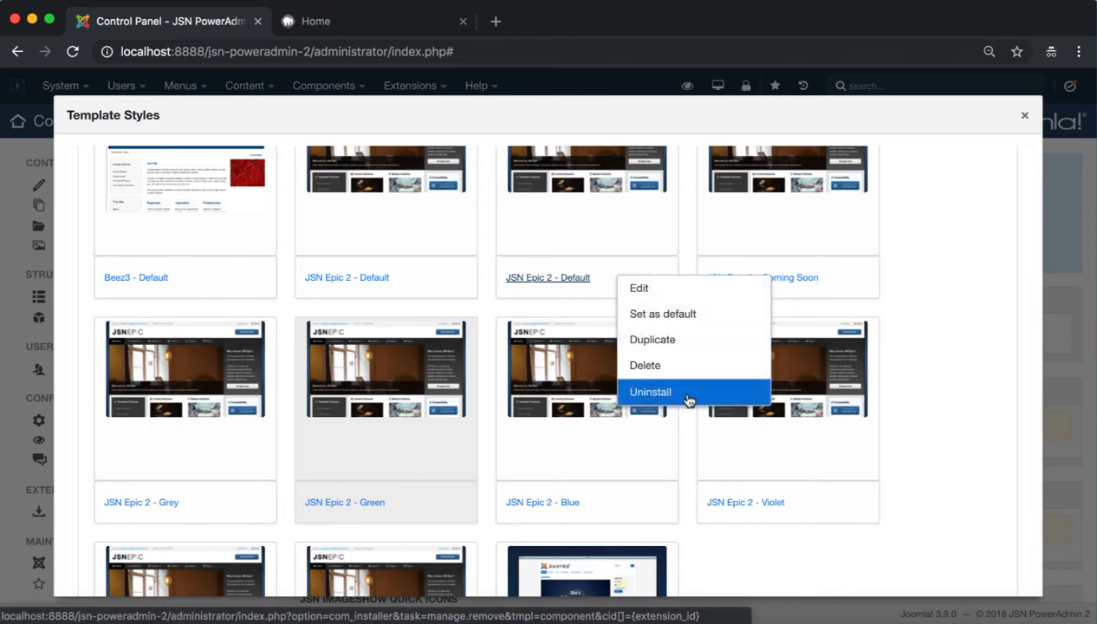
pyautogui.click(650, 391)
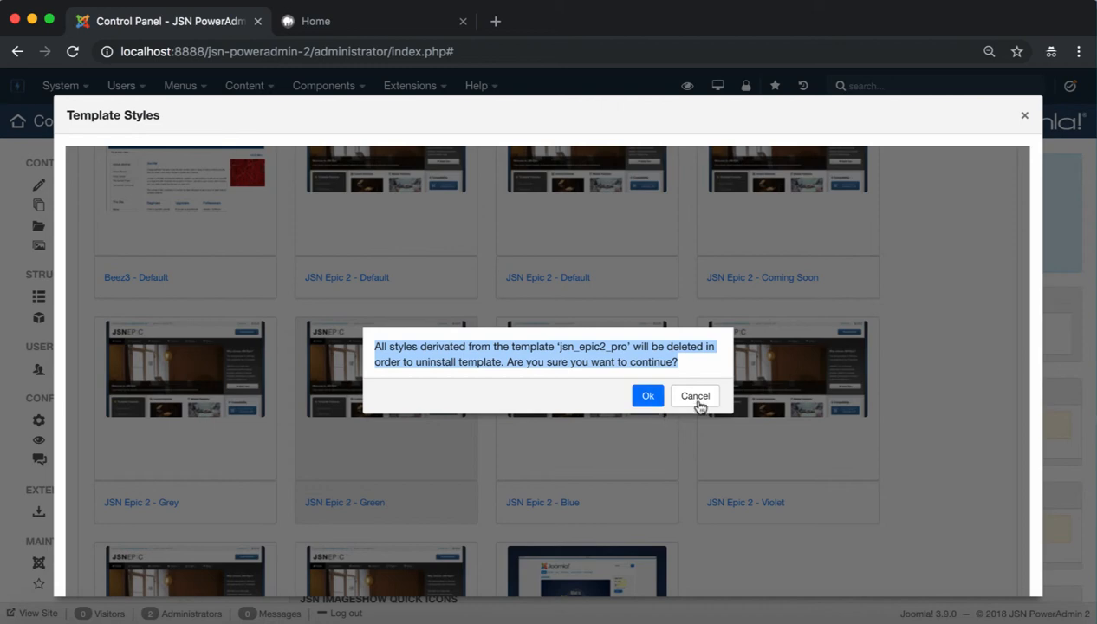
pyautogui.click(694, 394)
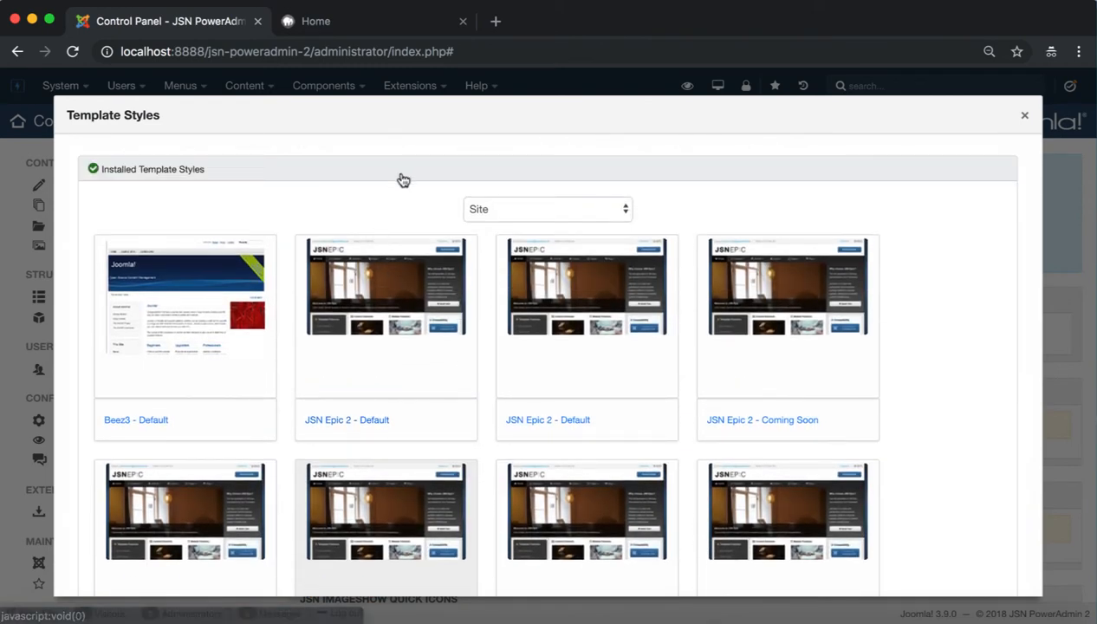
# Step: Expand Get More Templates, advance the slideshow, and open the JSN Megazine 2 demo
pyautogui.click(153, 168)
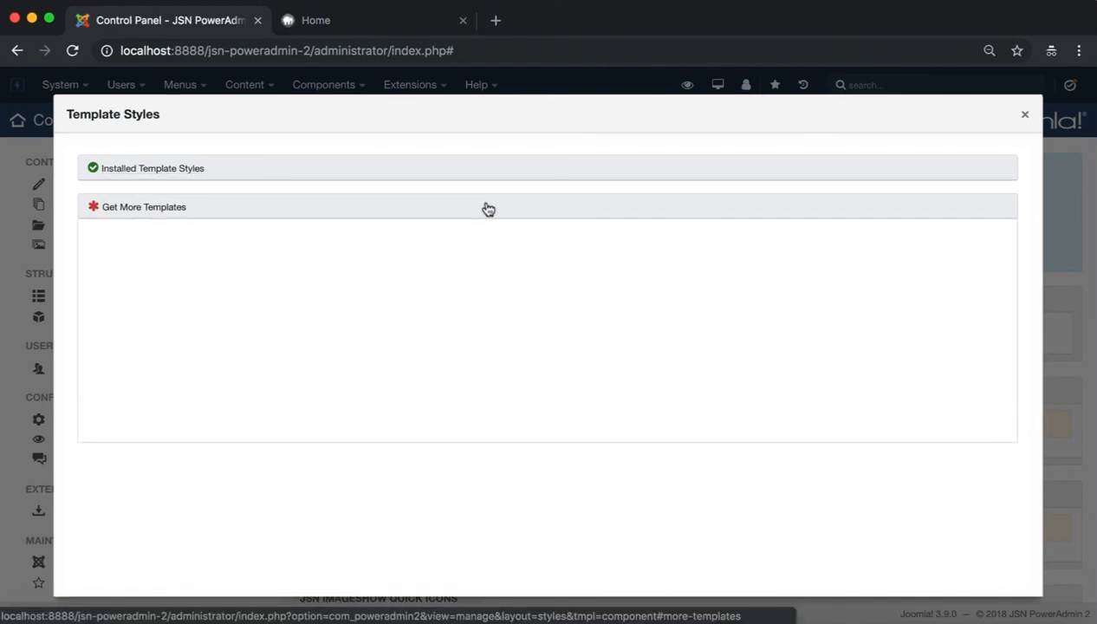
pyautogui.click(144, 206)
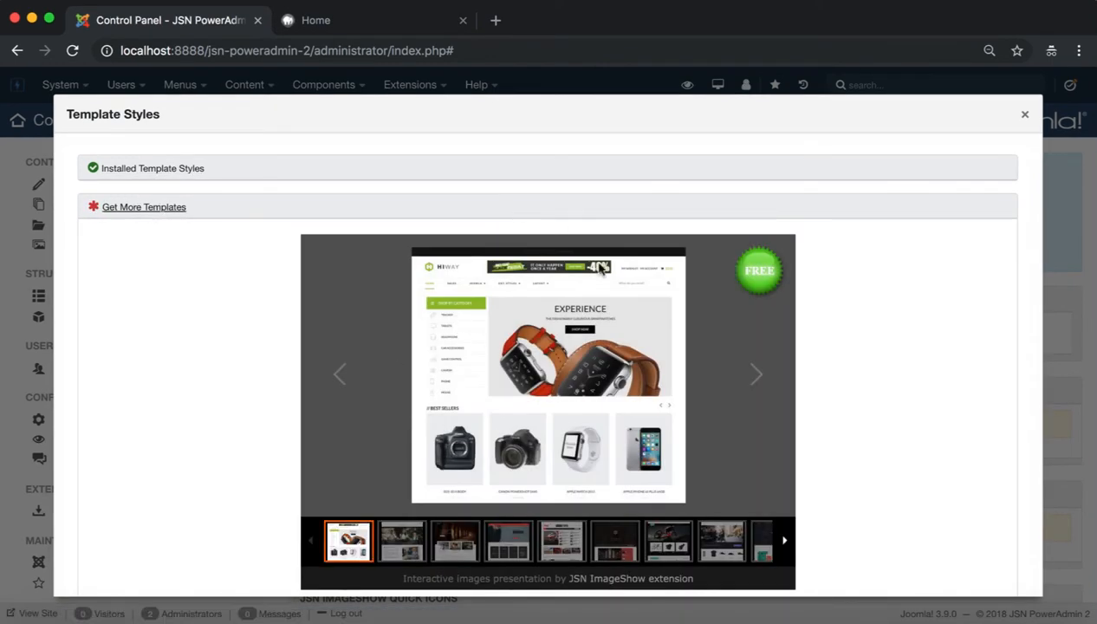
pyautogui.click(401, 539)
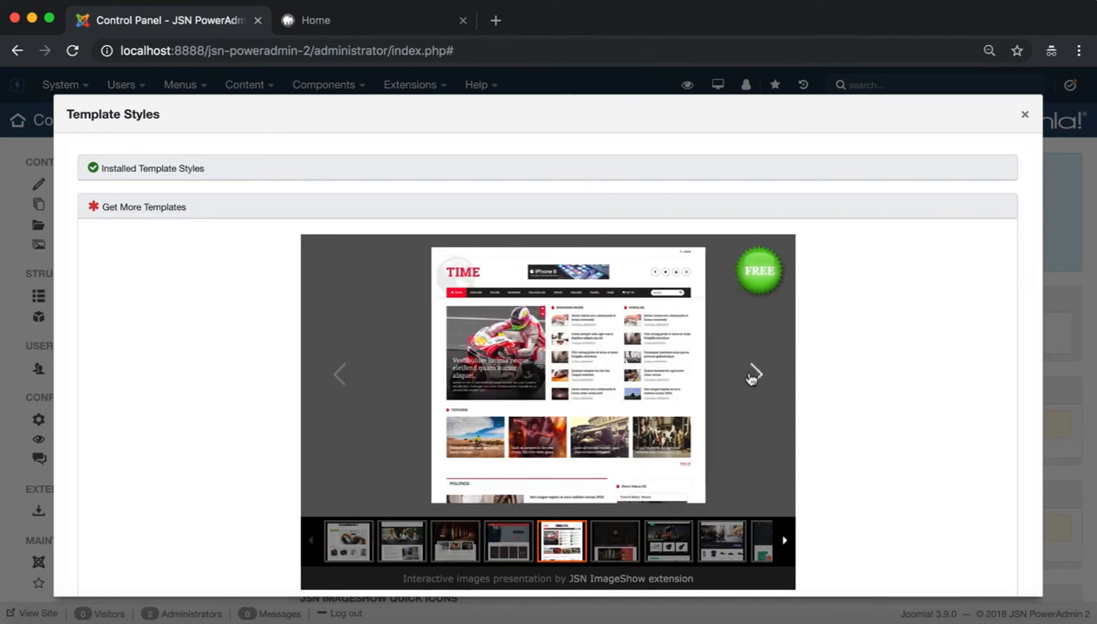
pyautogui.click(753, 372)
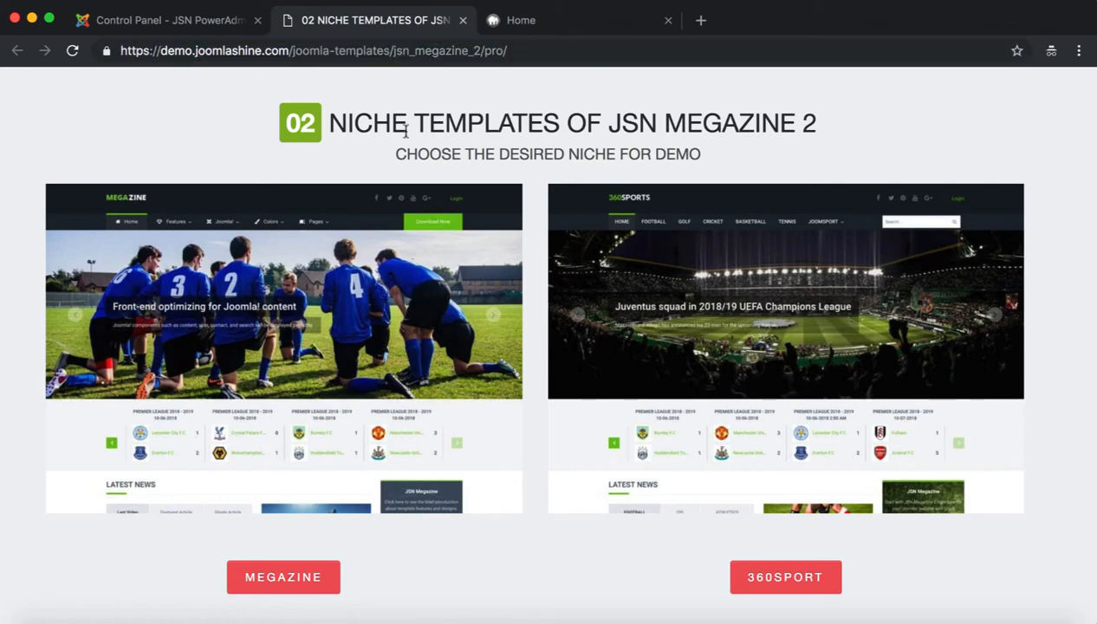
pyautogui.moveTo(283, 577)
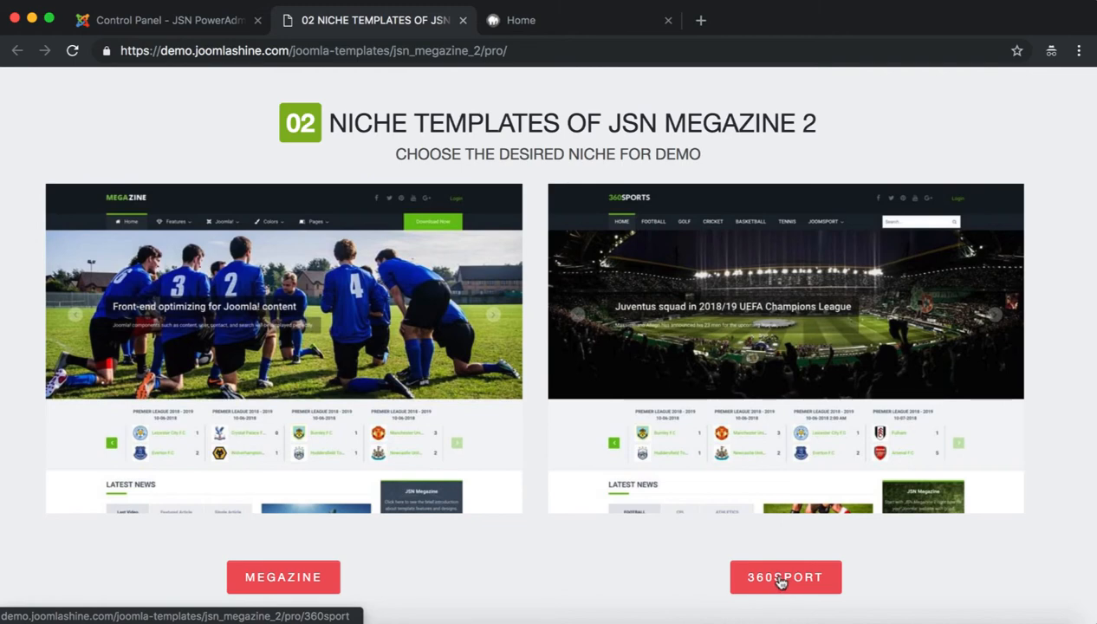
pyautogui.moveTo(209, 41)
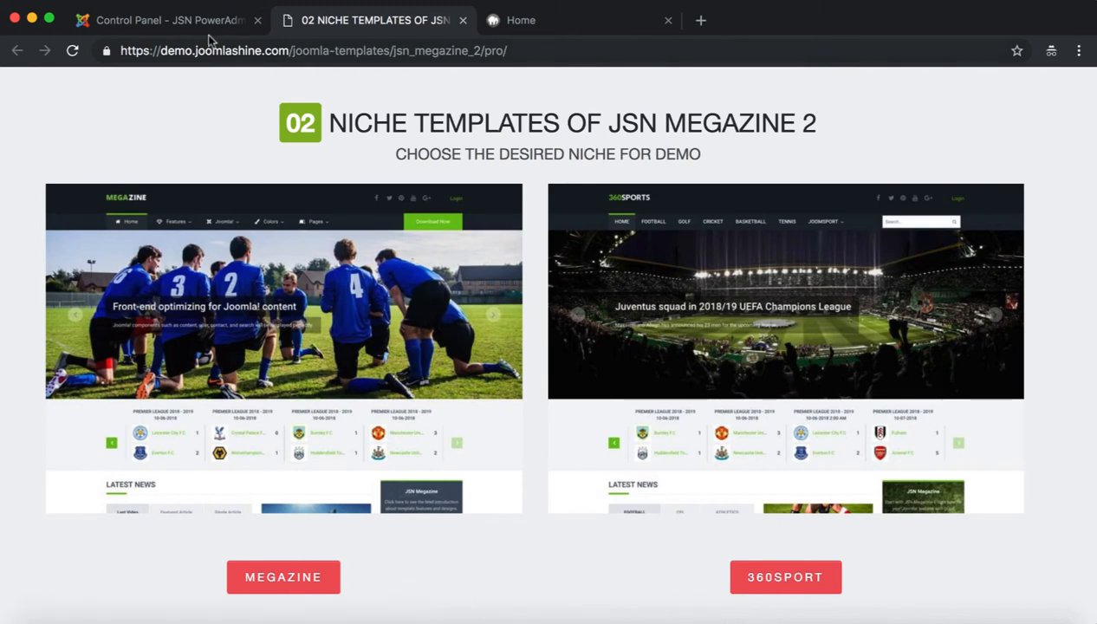
pyautogui.moveTo(169, 20)
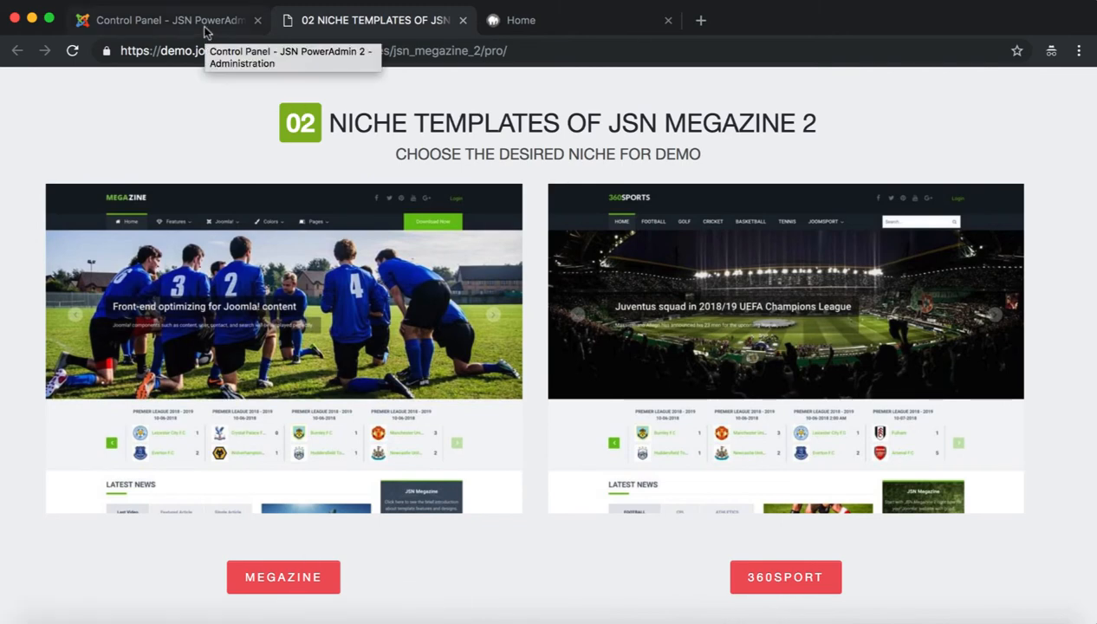
# Step: Open the JSN ImageShow product page in a new tab, then return to the admin showcase
pyautogui.click(156, 20)
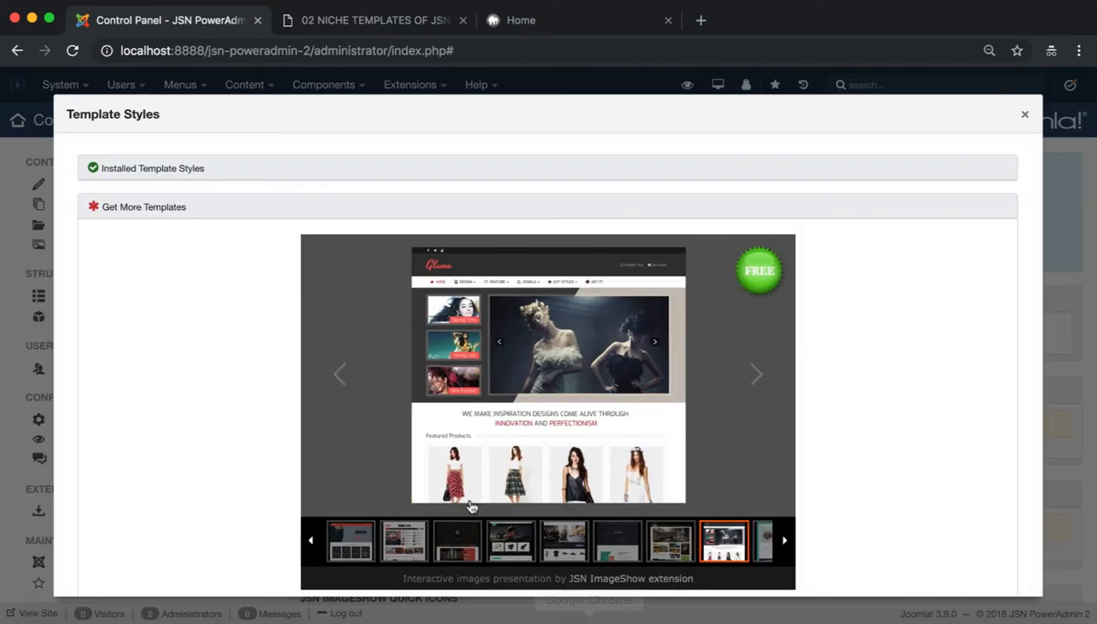
pyautogui.click(725, 540)
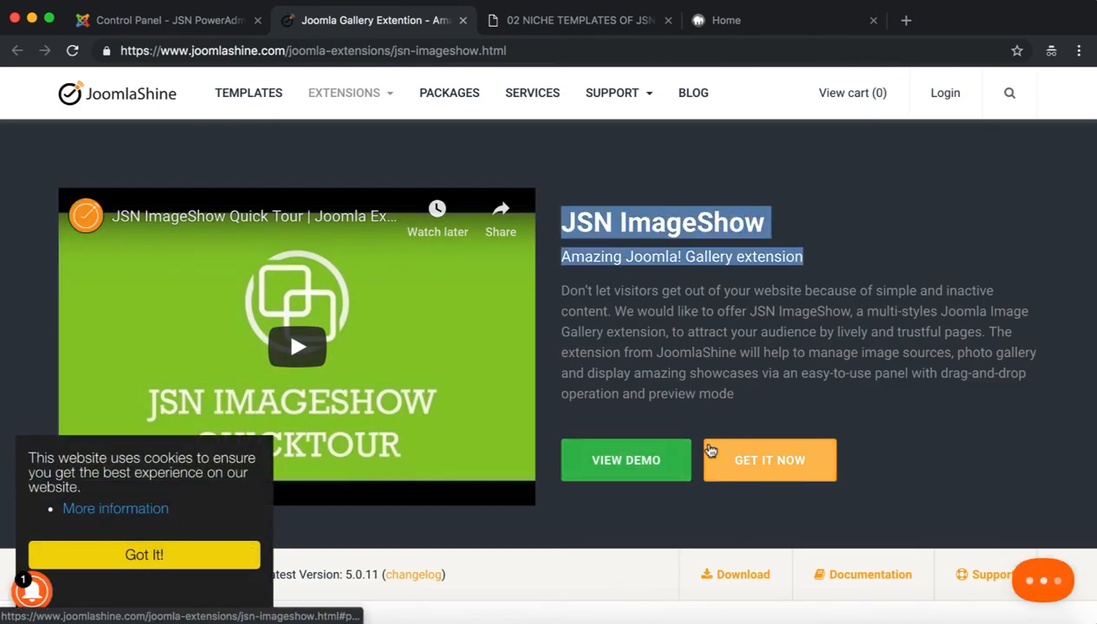
pyautogui.click(1042, 580)
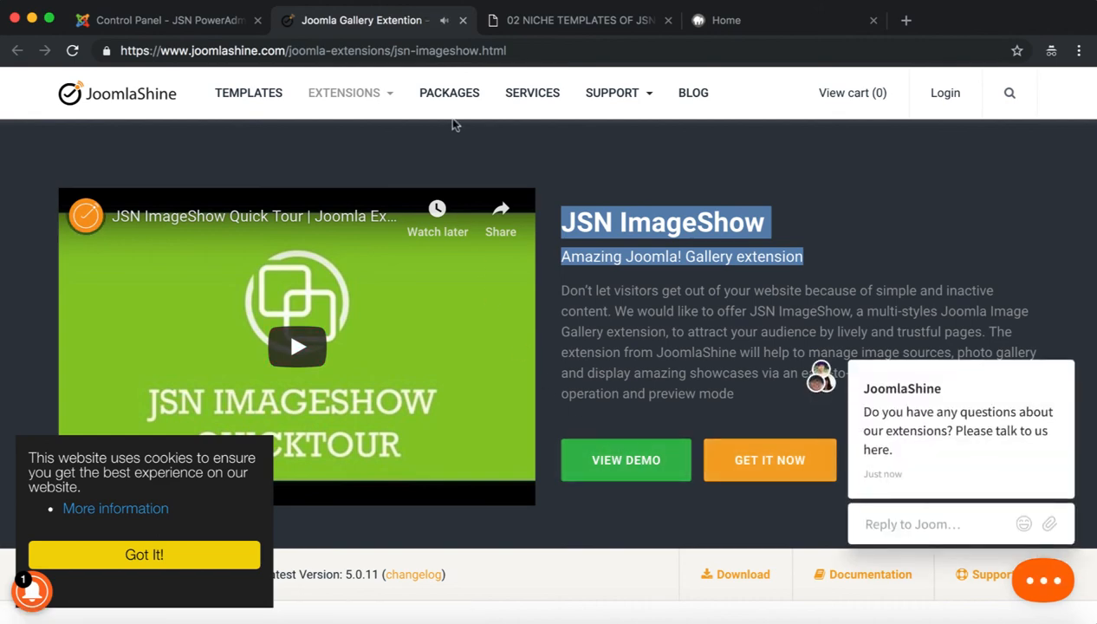
pyautogui.click(164, 20)
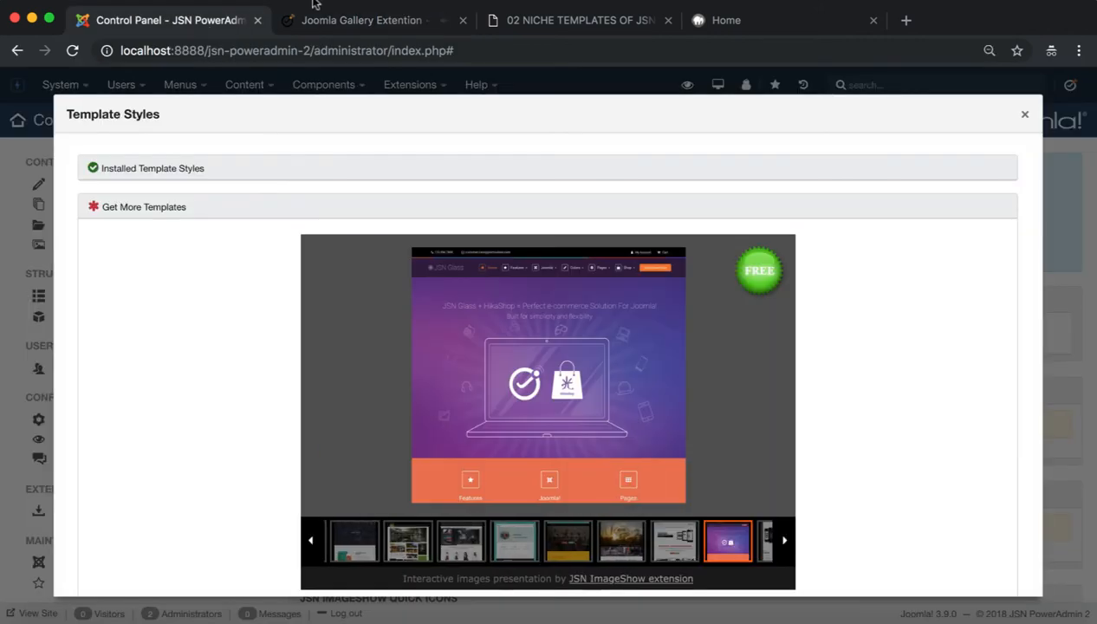